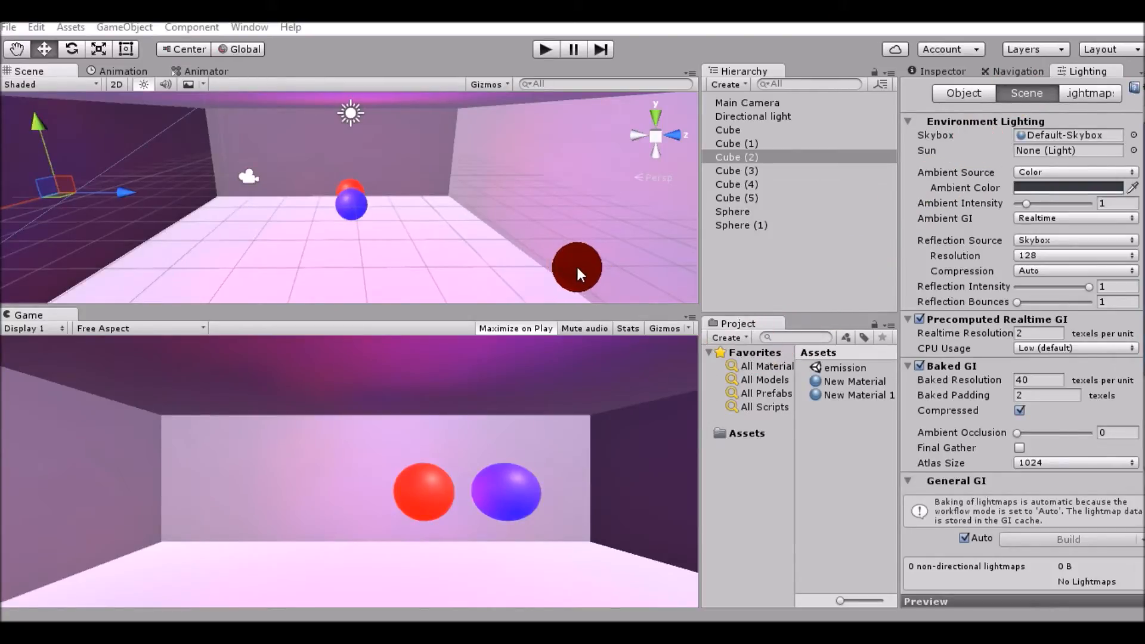
Step: Leave the Lighting window and show Cube (2)'s properties in the Inspector
{"action": "left_click_drag", "start_coordinate": [577, 266], "coordinate": [597, 109]}
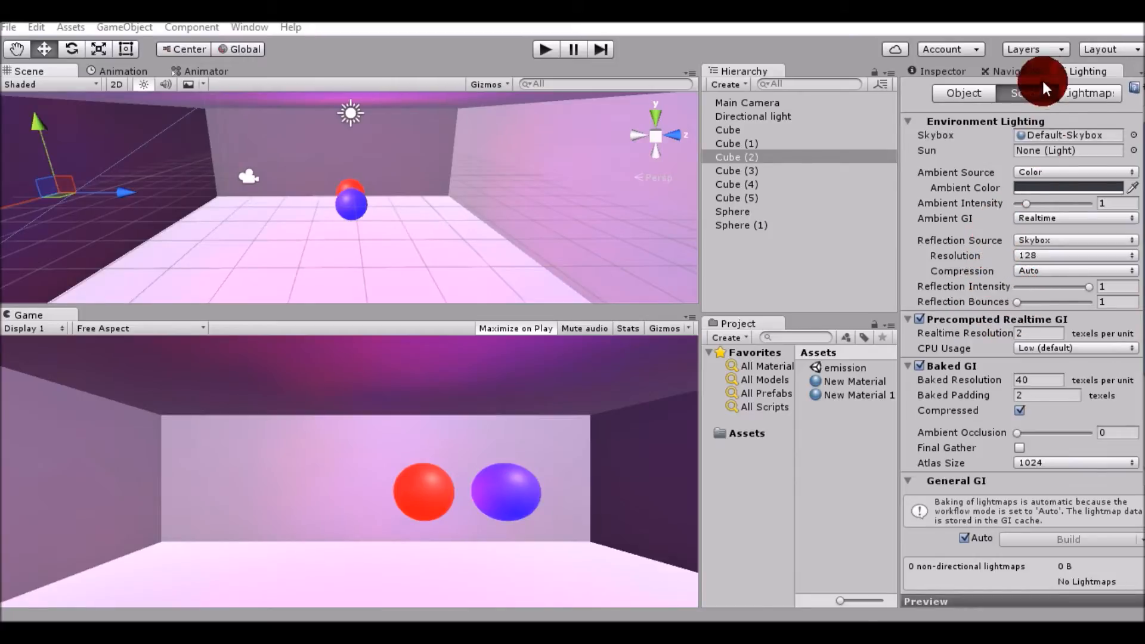
{"action": "left_click", "coordinate": [249, 27]}
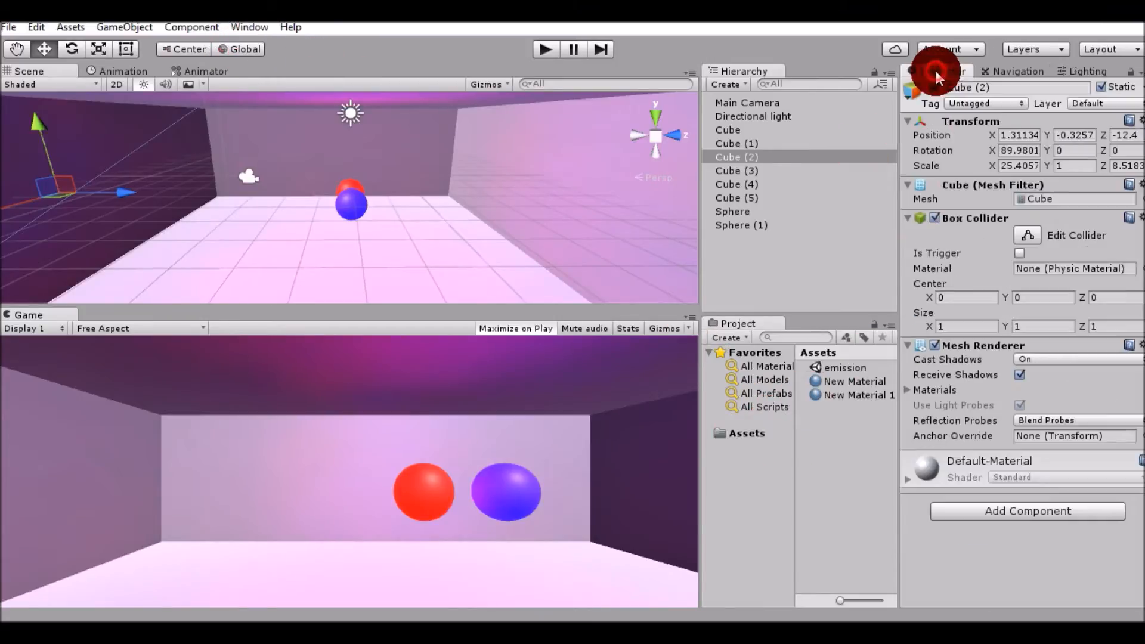
Step: Confirm the six room cubes are Static, then select the red Sphere
{"action": "left_click", "coordinate": [735, 143]}
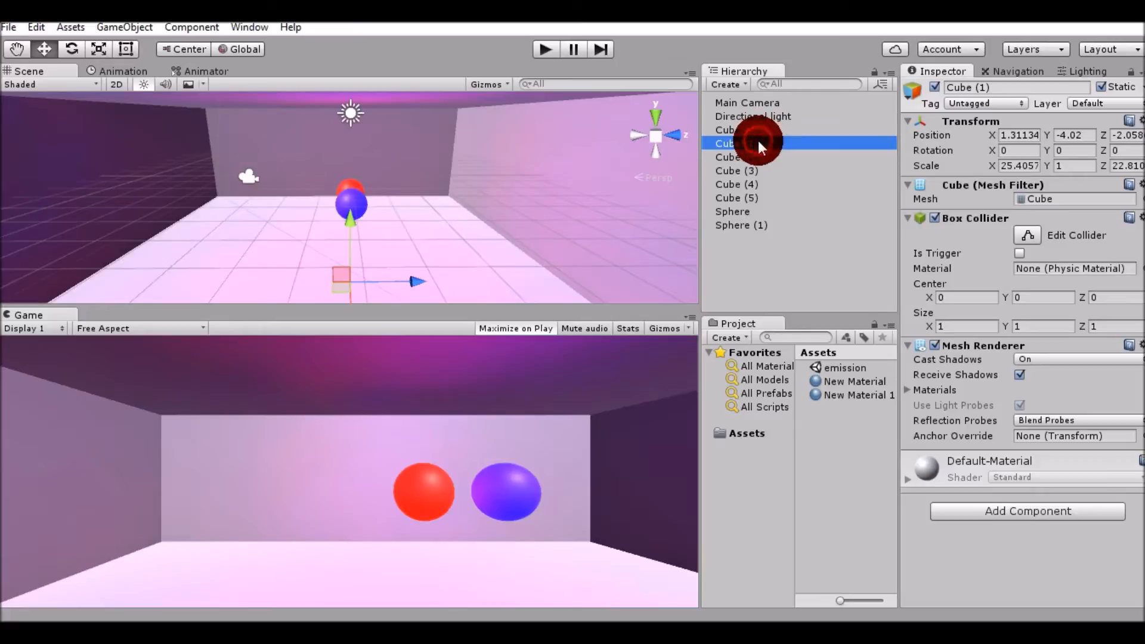
{"action": "left_click", "coordinate": [737, 198]}
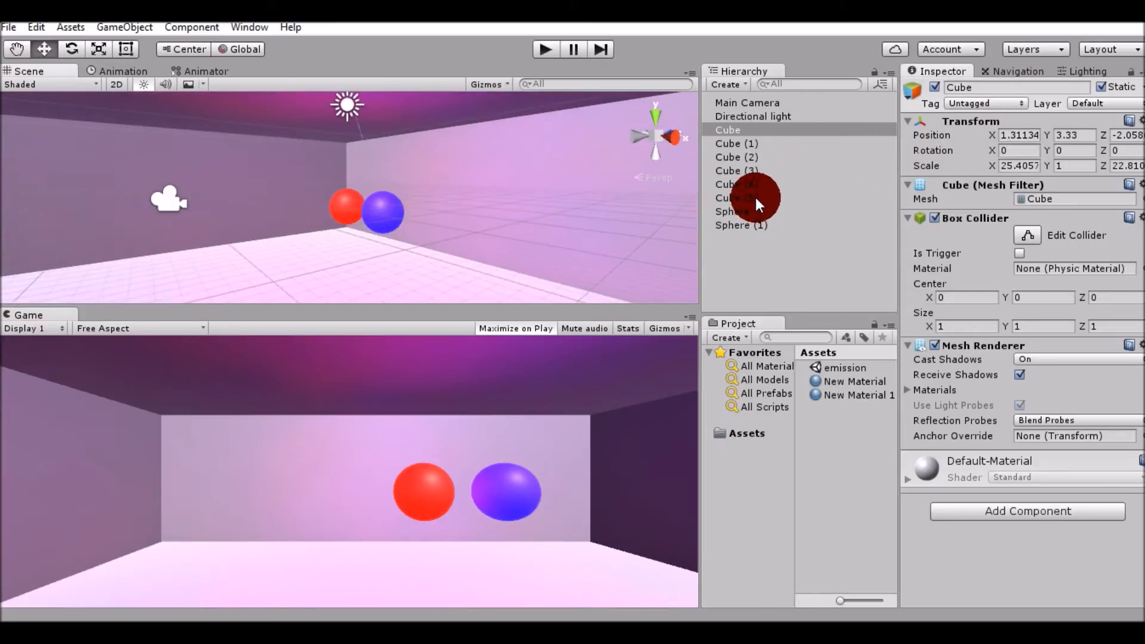
{"action": "left_click", "coordinate": [735, 198]}
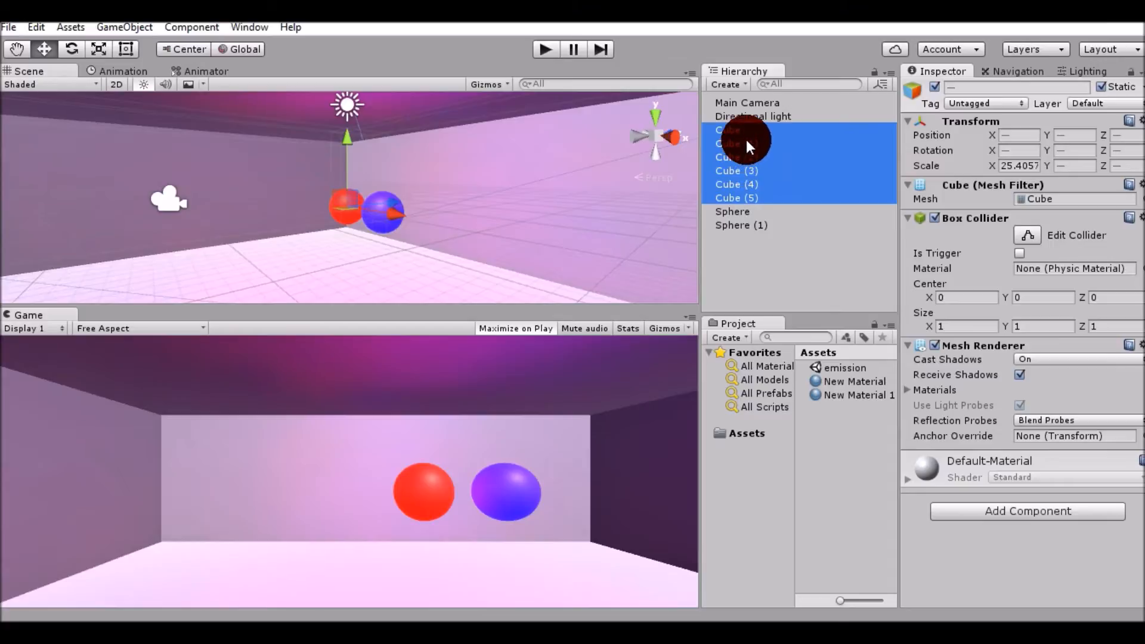
{"action": "mouse_move", "coordinate": [788, 186]}
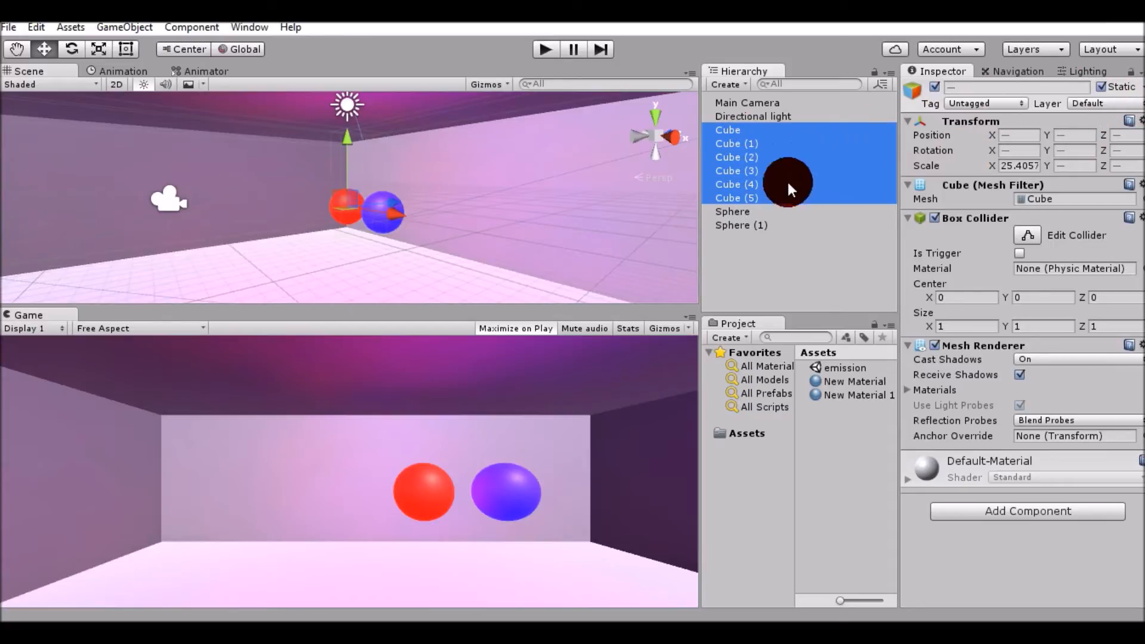
{"action": "left_click", "coordinate": [732, 211]}
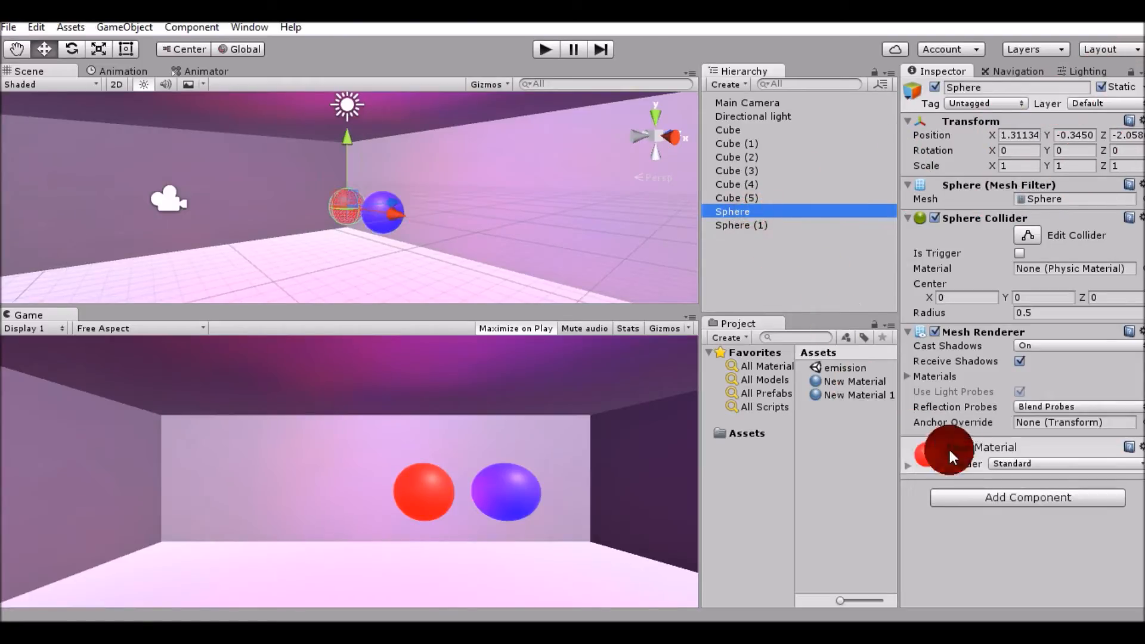
Step: Expand the red Sphere's New Material foldout to show its red albedo and emission
{"action": "scroll", "scroll_direction": "down", "scroll_amount": 3}
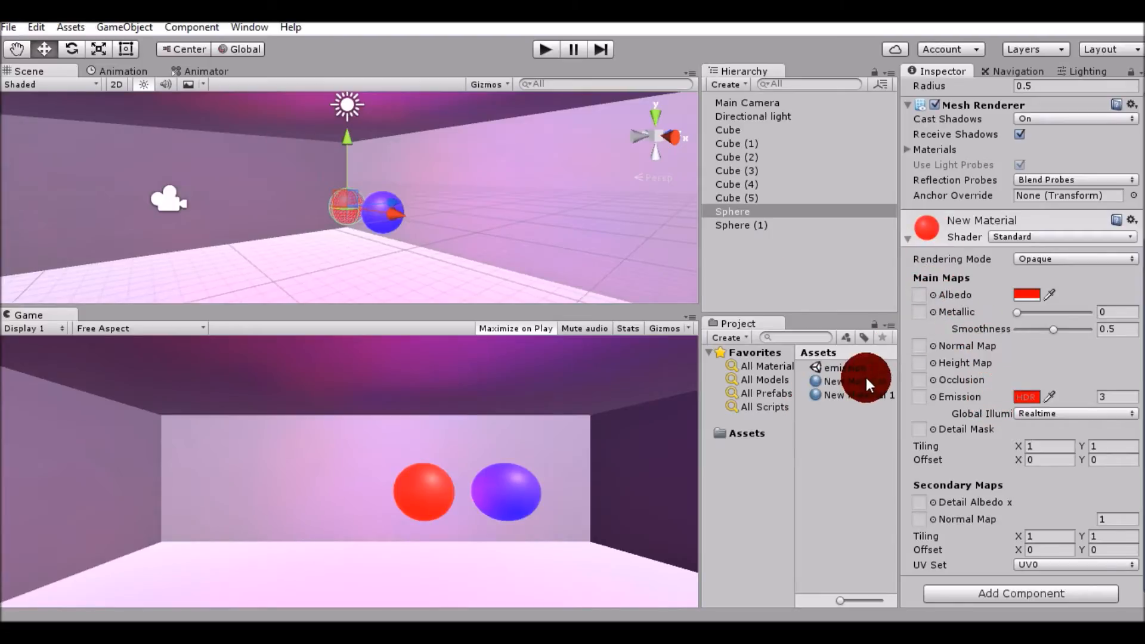
{"action": "left_click", "coordinate": [852, 380]}
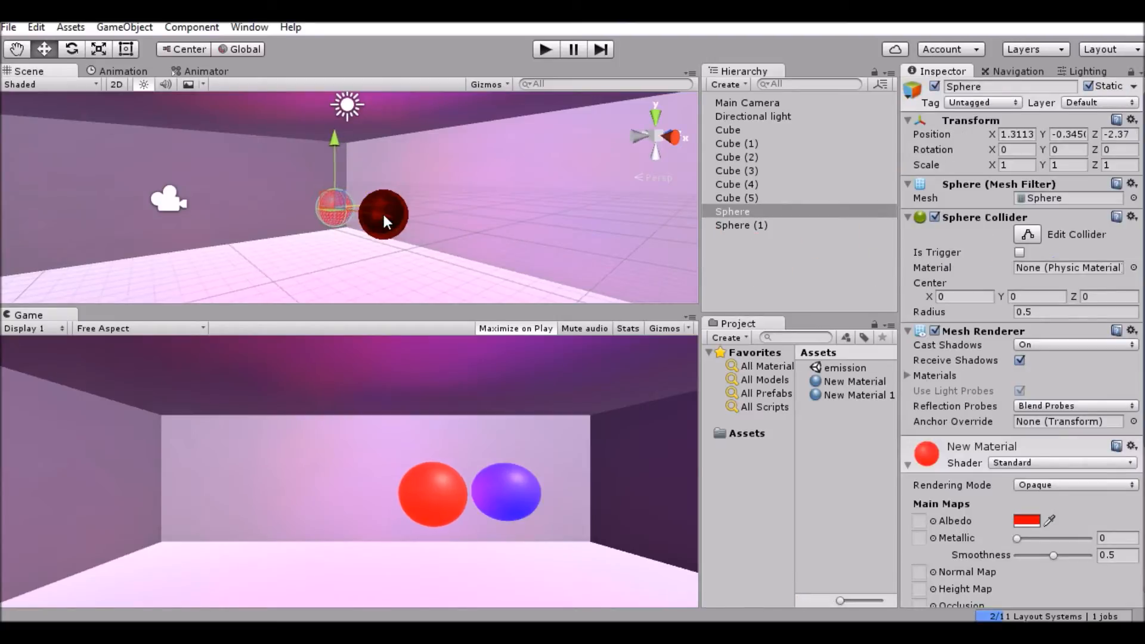
Step: Move the red sphere left of the blue one and select Sphere (1) to hide it
{"action": "left_click_drag", "start_coordinate": [382, 213], "coordinate": [398, 202]}
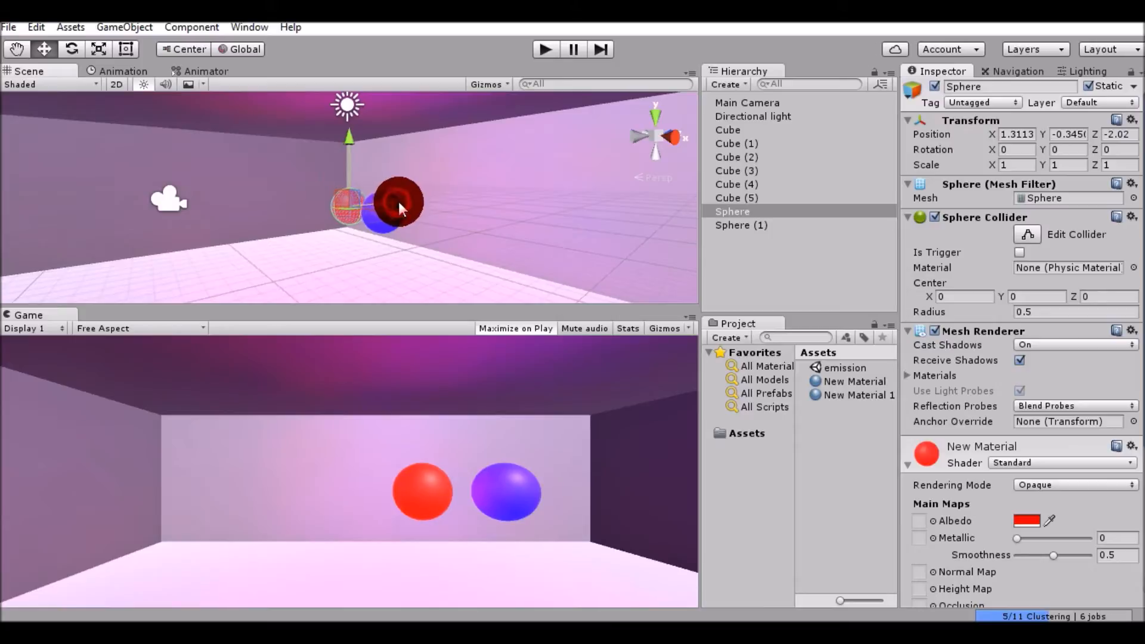
{"action": "left_click_drag", "start_coordinate": [398, 206], "coordinate": [380, 215]}
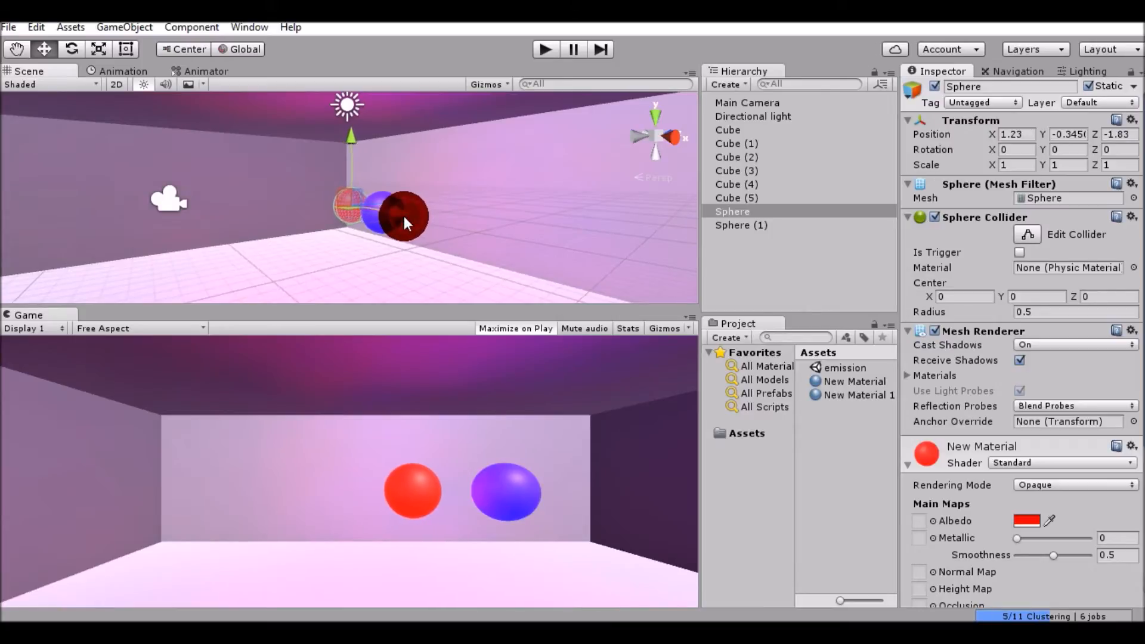
{"action": "left_click_drag", "start_coordinate": [405, 223], "coordinate": [409, 193]}
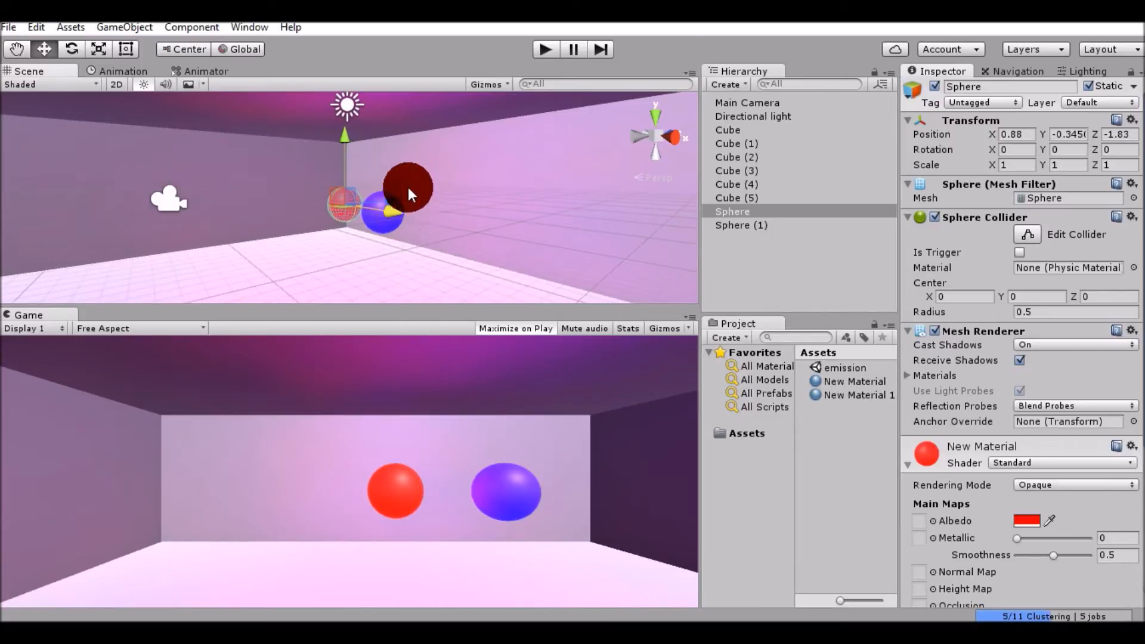
{"action": "left_click", "coordinate": [741, 225]}
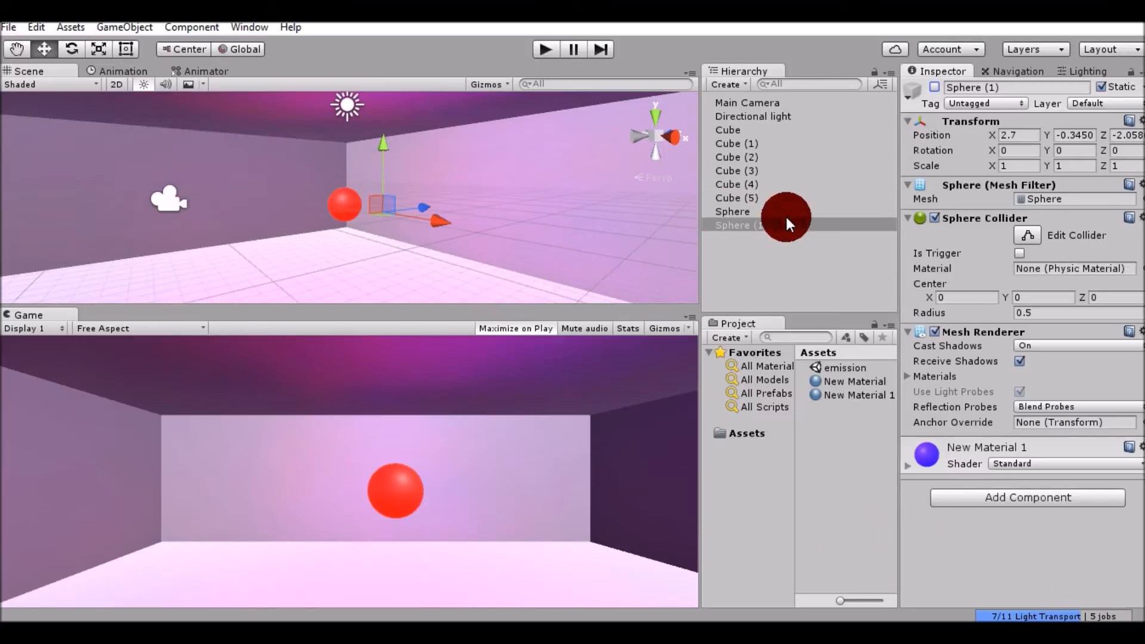
Step: Reselect the red Sphere and bring its material's Emission settings into view
{"action": "left_click", "coordinate": [731, 211]}
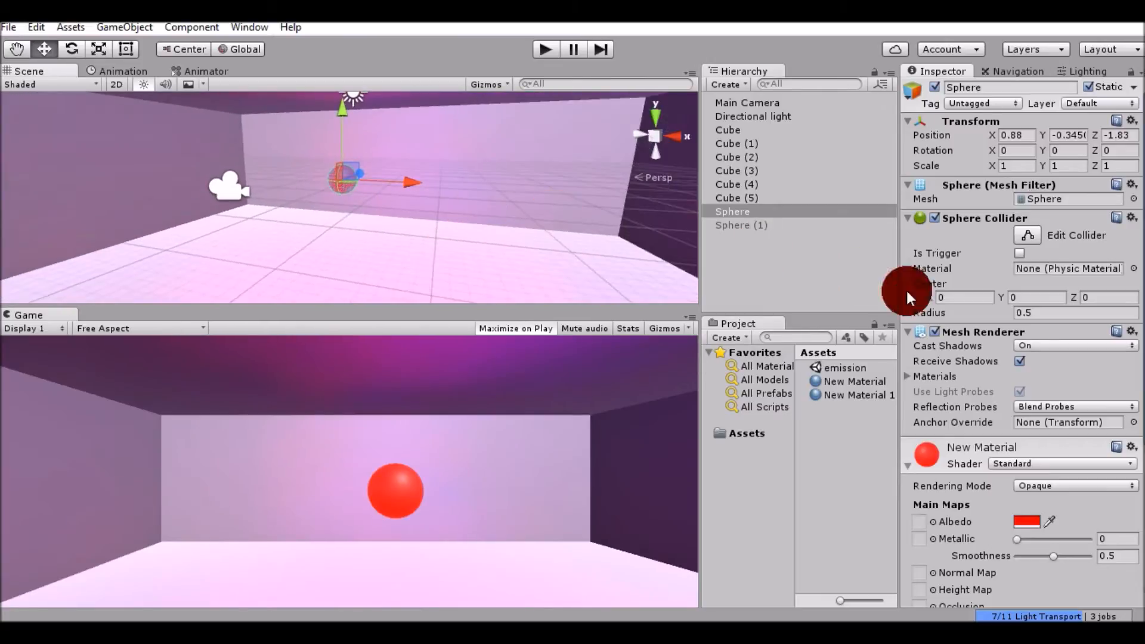
{"action": "scroll", "scroll_direction": "down", "scroll_amount": 3}
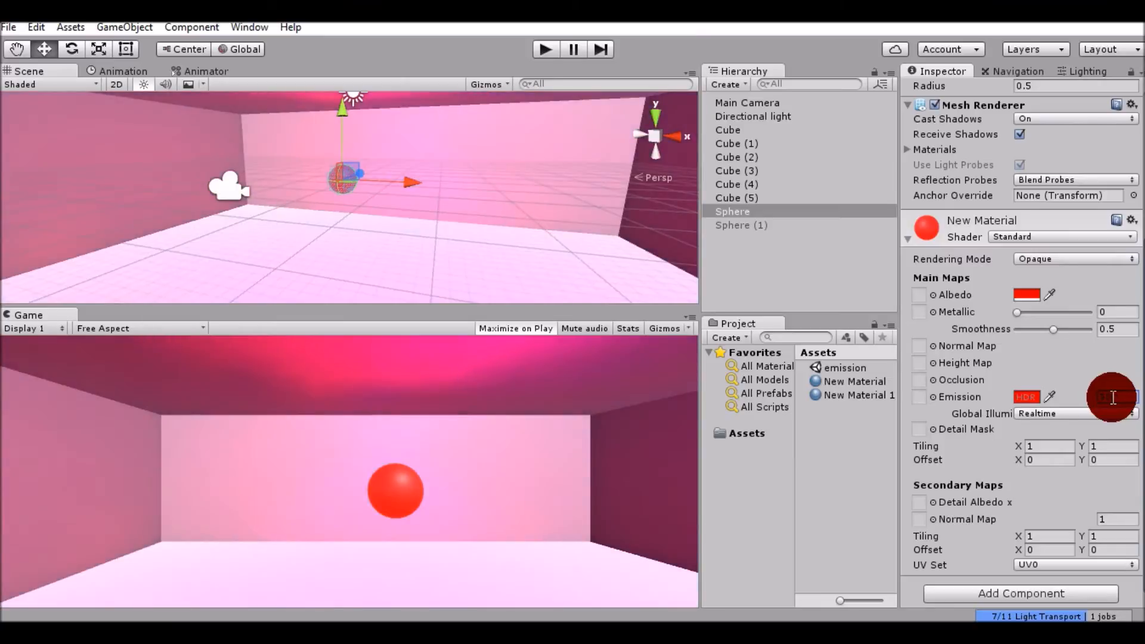
Step: Set the red Sphere's emission intensity to 2, giving the room a deeper red glow
{"action": "type", "text": "99"}
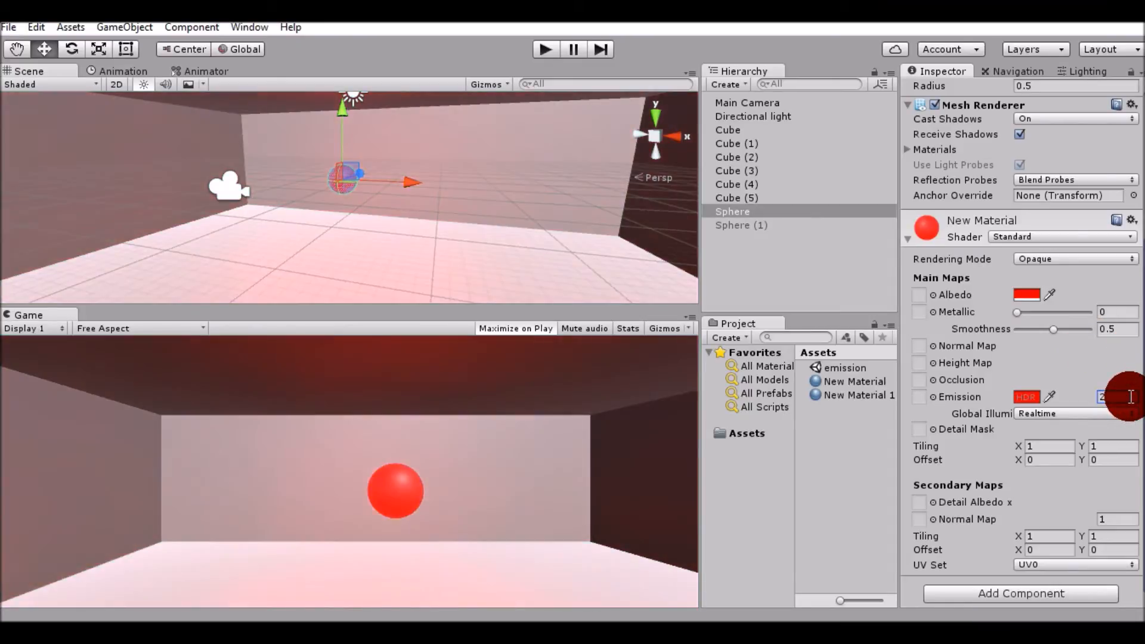
{"action": "type", "text": "2"}
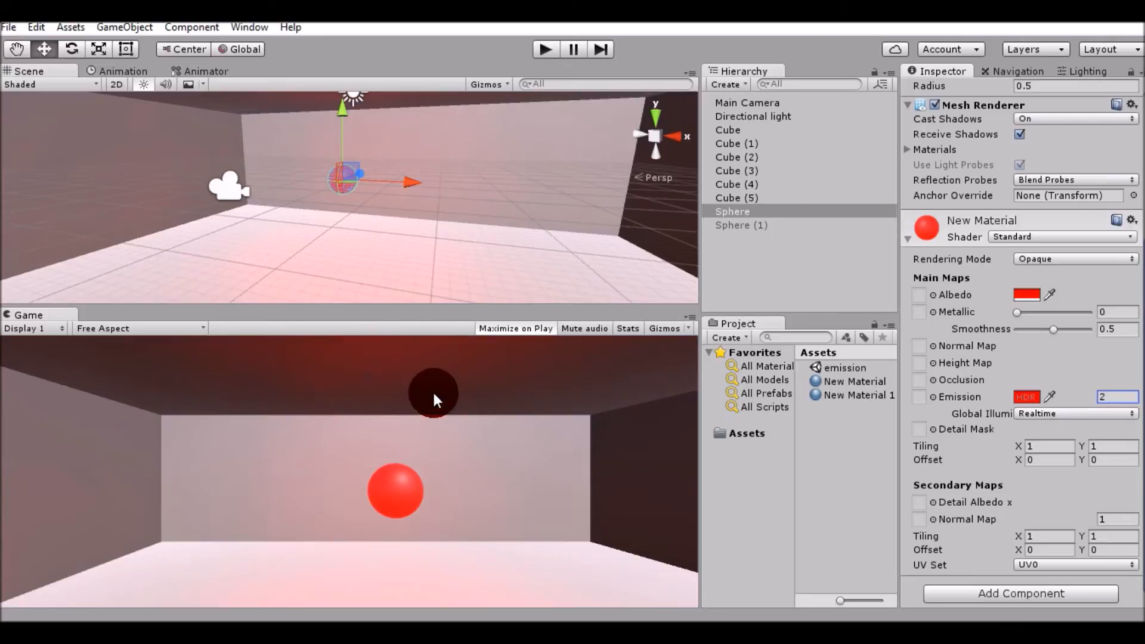
{"action": "left_click", "coordinate": [740, 224]}
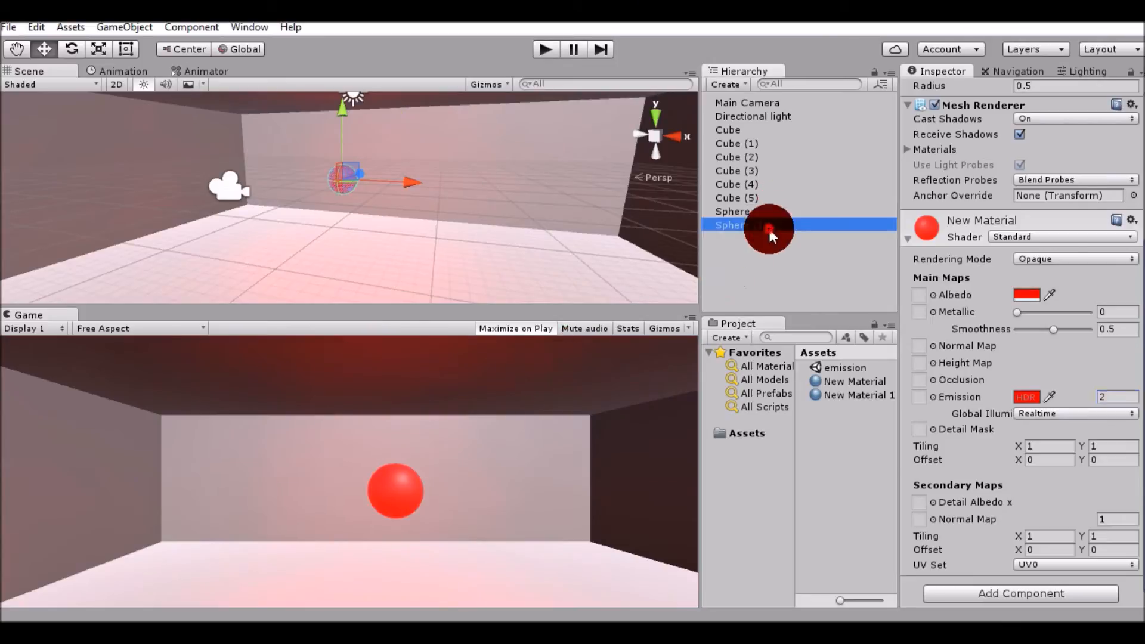
Step: Re-enable blue Sphere (1), check its emission, then show the red New Material asset
{"action": "left_click", "coordinate": [738, 225]}
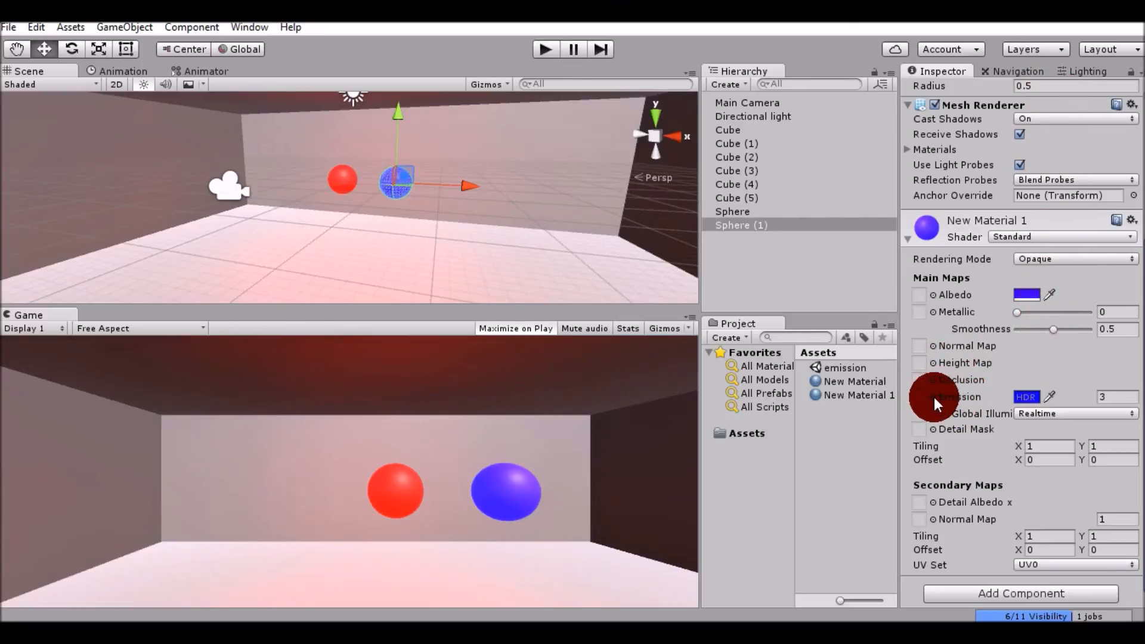
{"action": "left_click", "coordinate": [918, 396]}
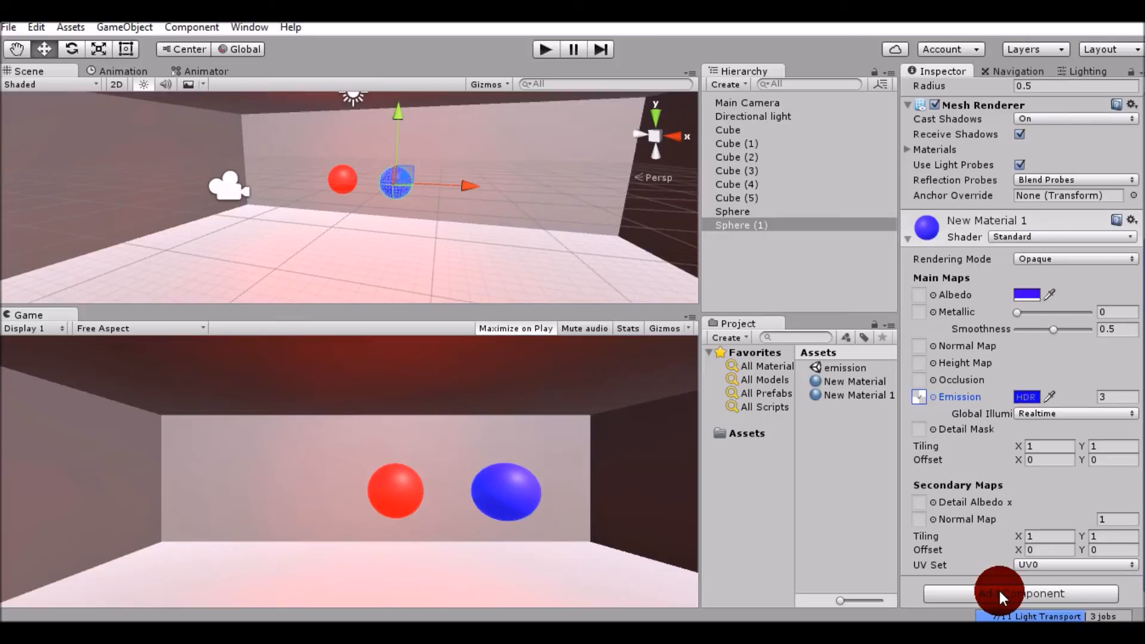
{"action": "left_click", "coordinate": [859, 394]}
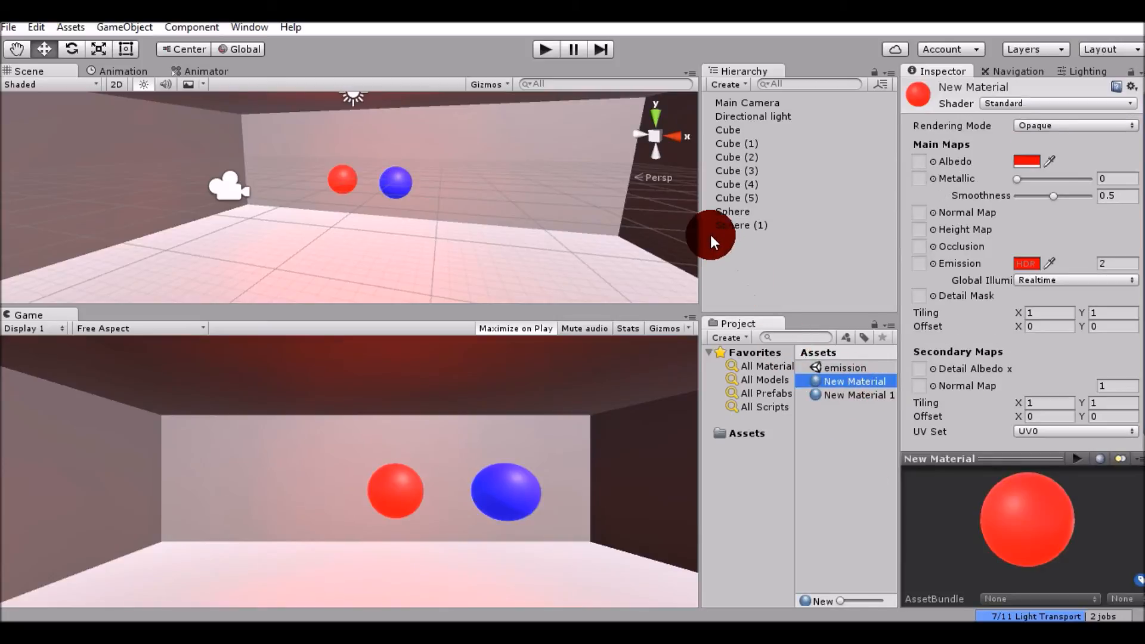
Step: Select Sphere (1) and bring up the Select Texture window for its emission map
{"action": "left_click", "coordinate": [734, 211]}
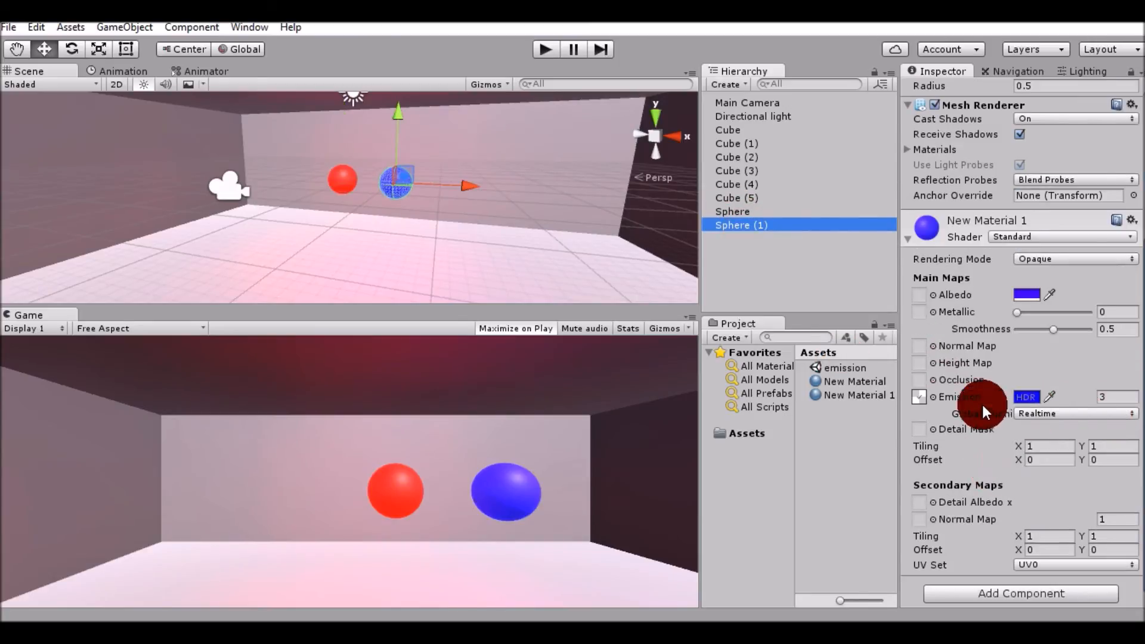
{"action": "left_click", "coordinate": [918, 397]}
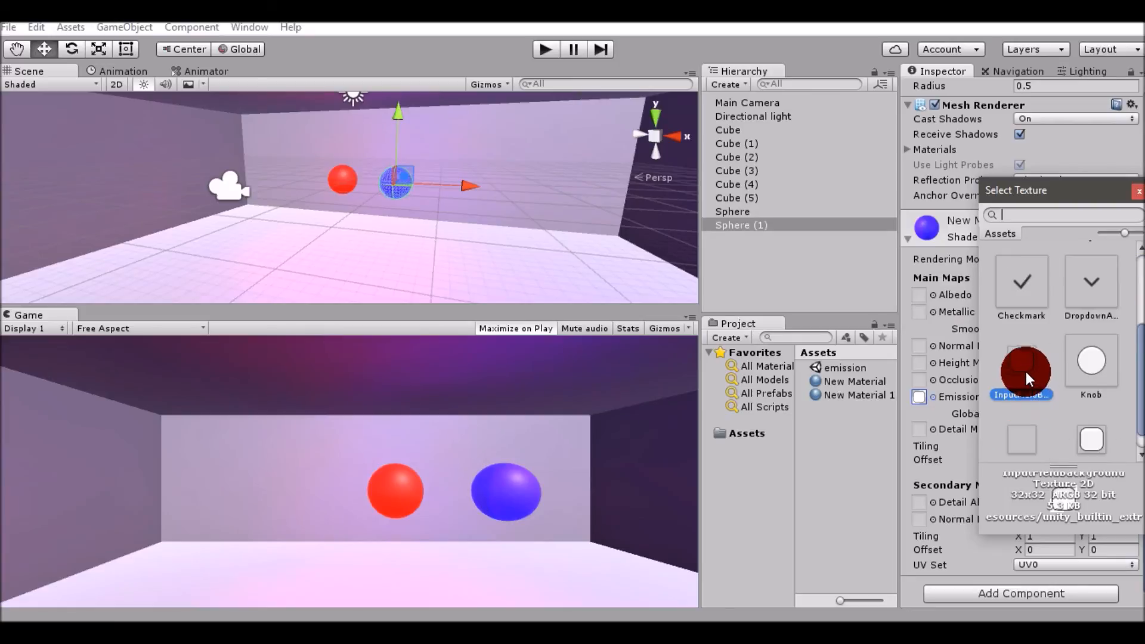
Step: Assign the round white texture as Sphere (1)'s emission map
{"action": "left_click", "coordinate": [1021, 371]}
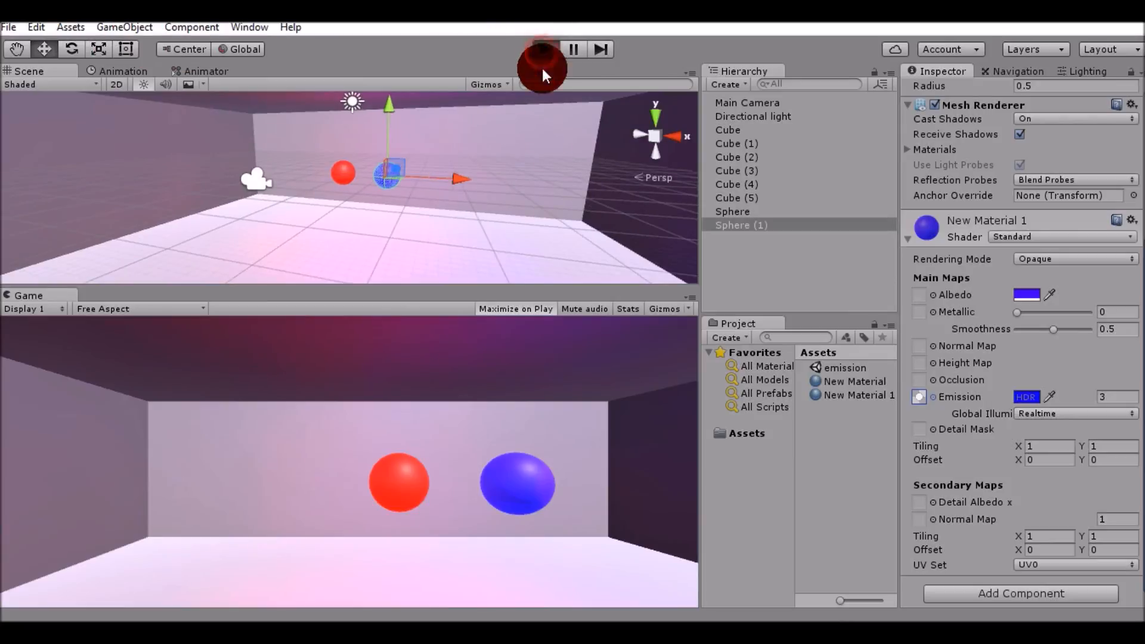
{"action": "left_click", "coordinate": [543, 49]}
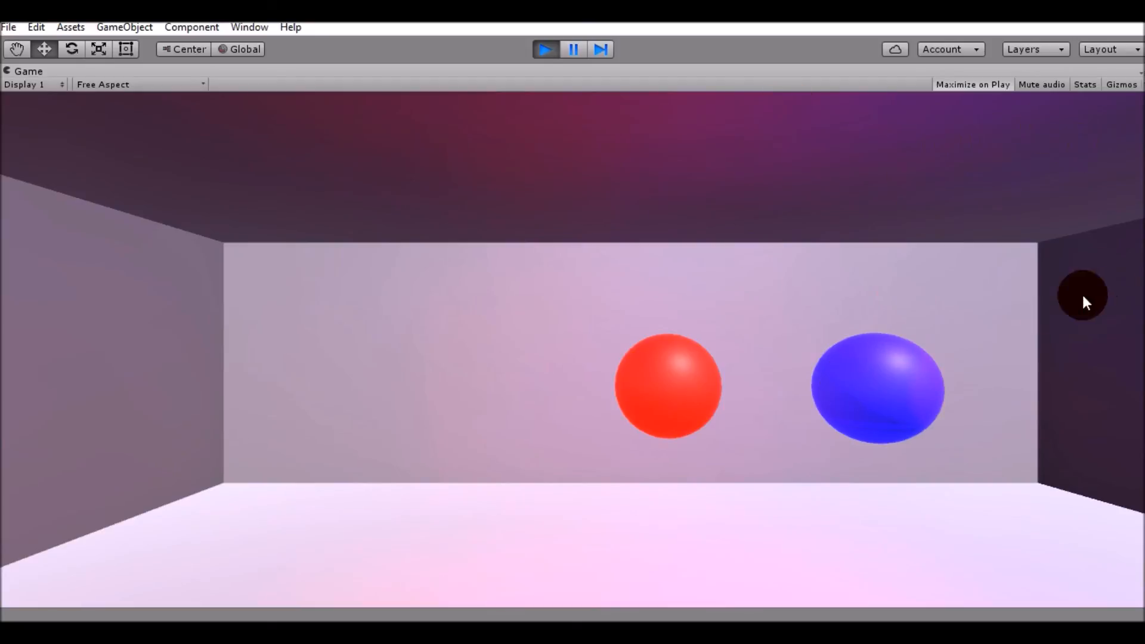
{"action": "mouse_move", "coordinate": [631, 131]}
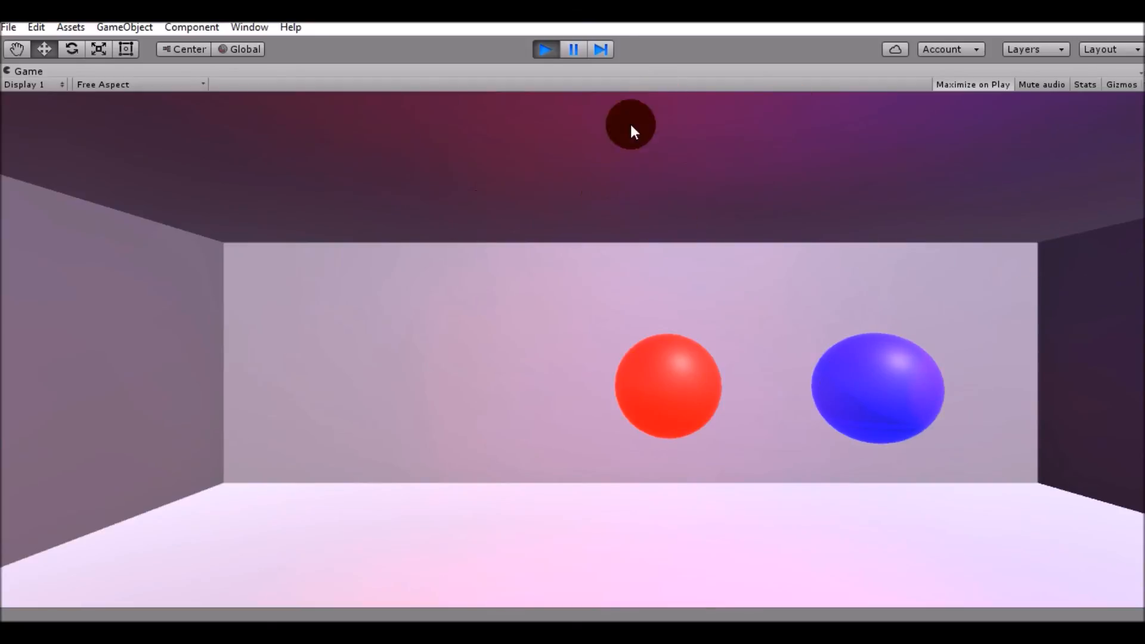
{"action": "mouse_move", "coordinate": [771, 218]}
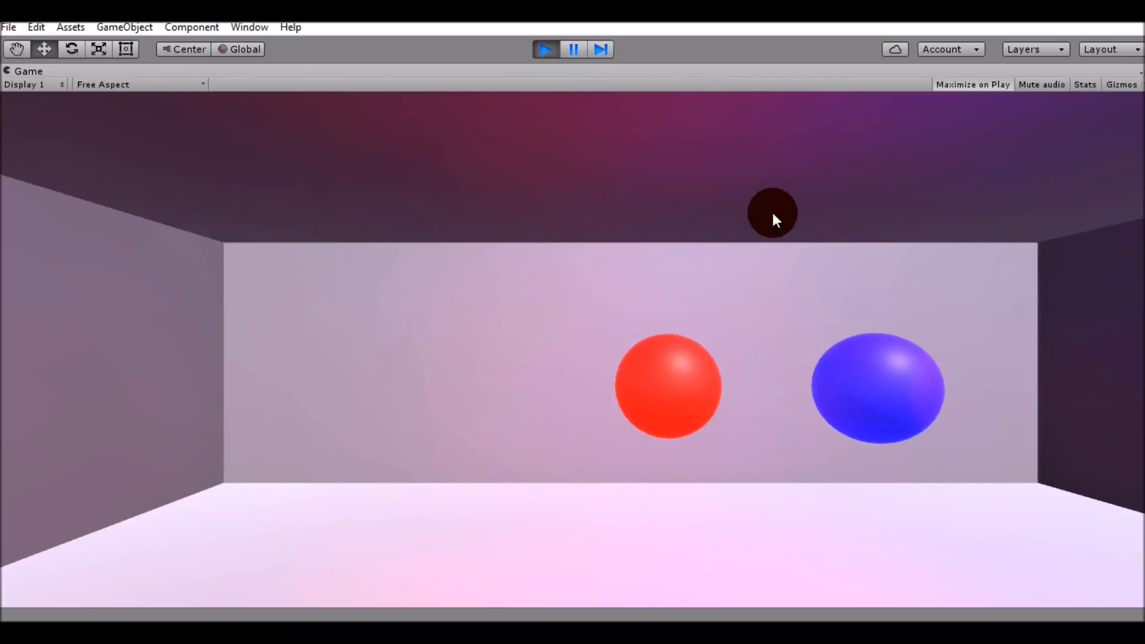
{"action": "left_click", "coordinate": [545, 49]}
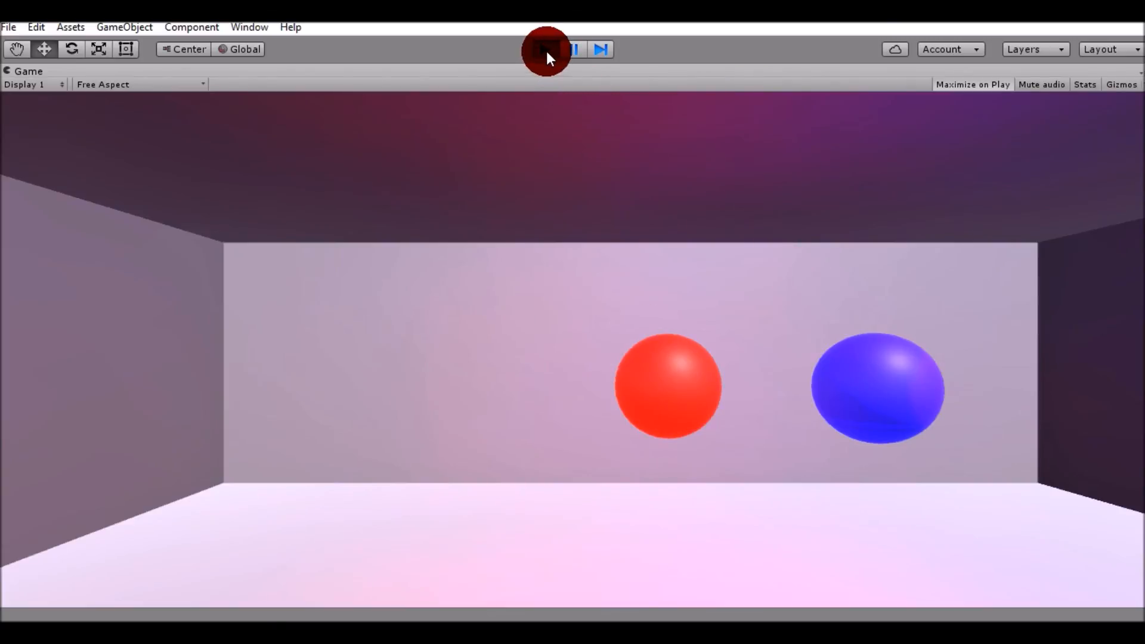
{"action": "left_click", "coordinate": [546, 49]}
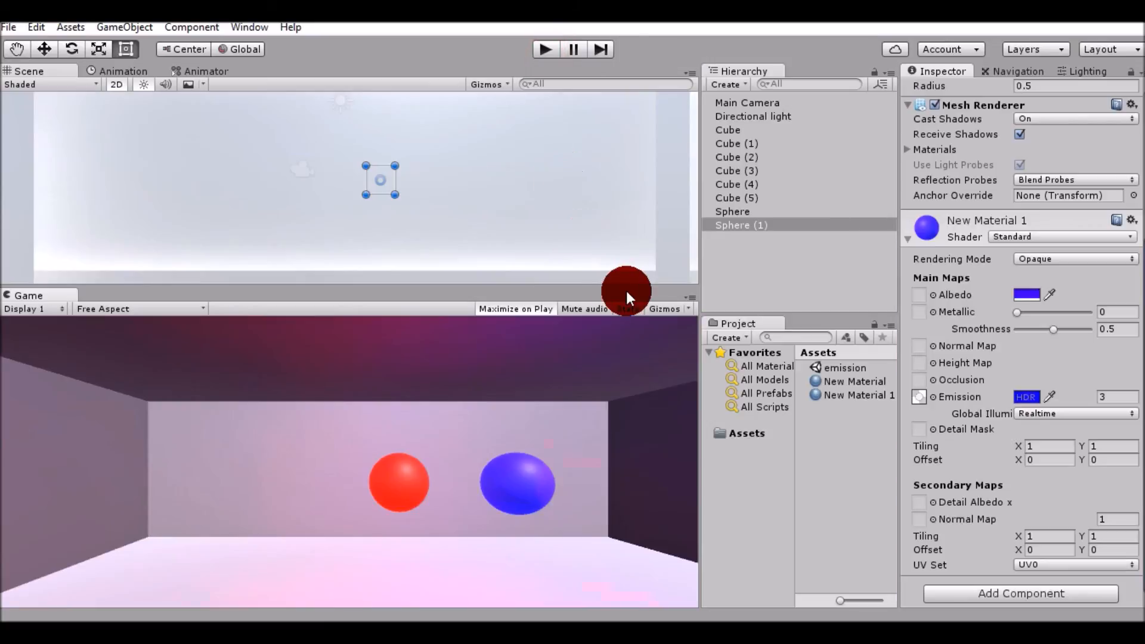